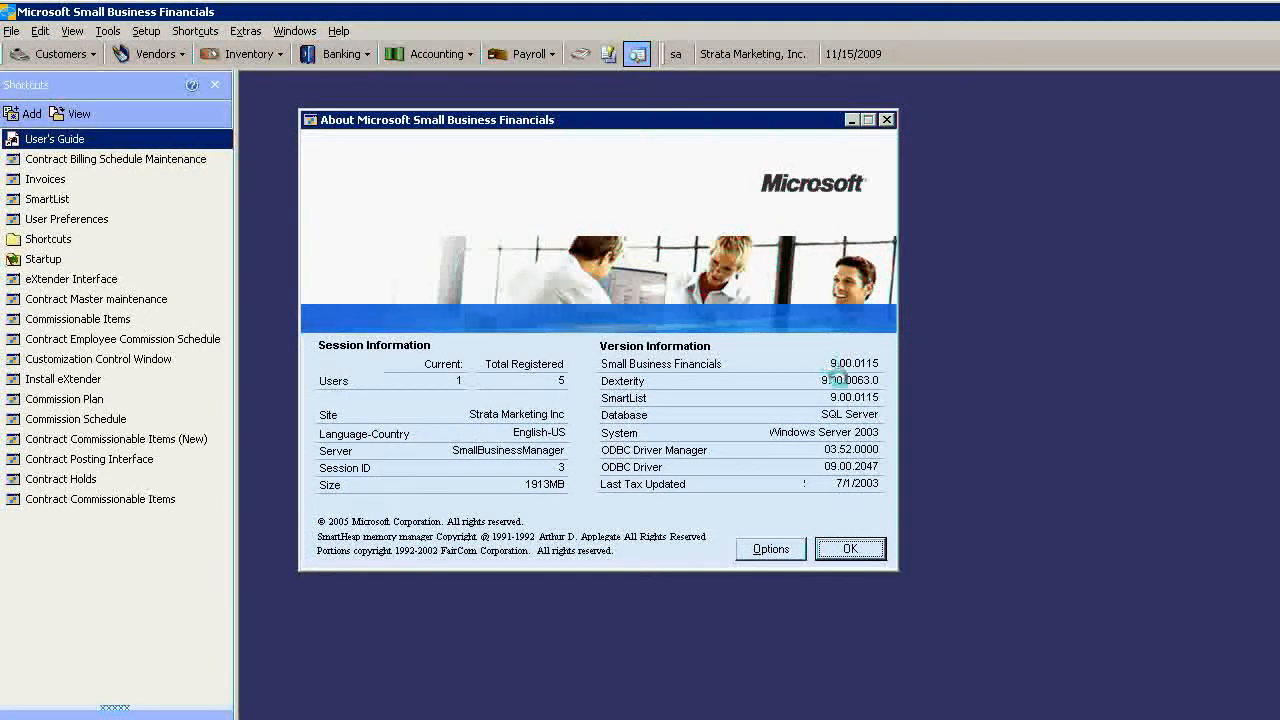
mouse_move(832, 364)
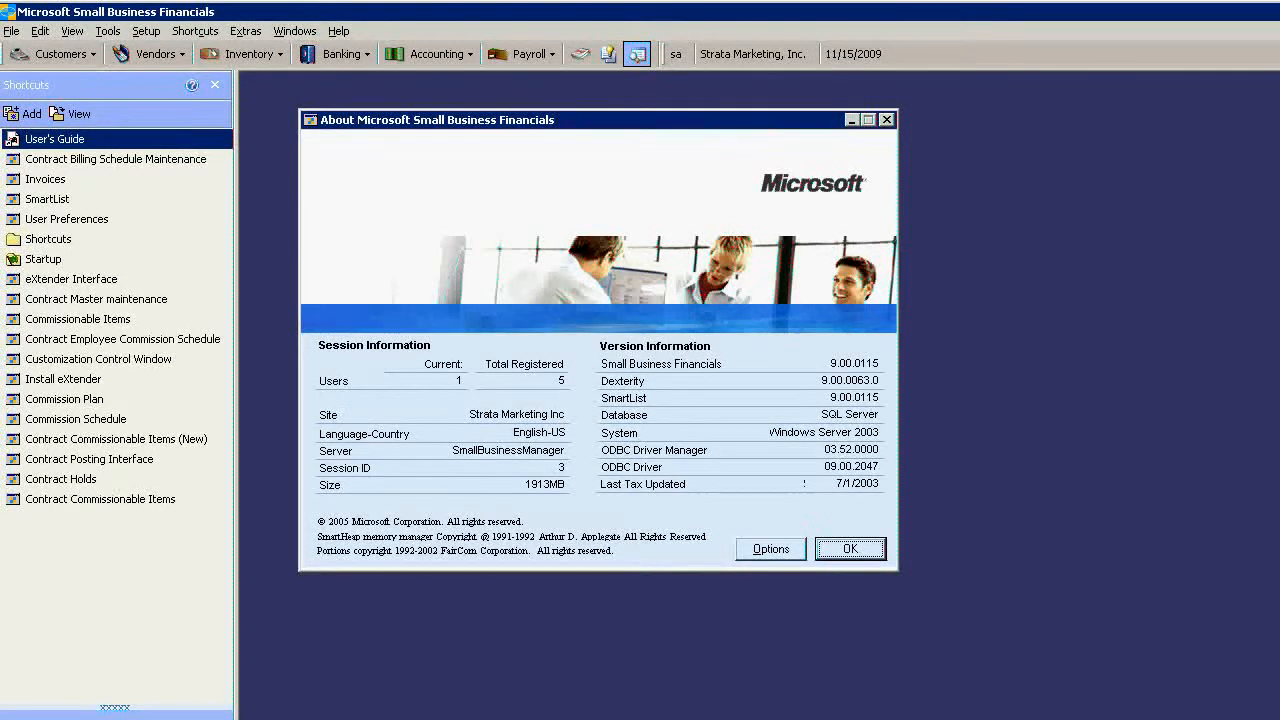
Step: Dismiss the About Microsoft Small Business Financials 9.0 dialog with OK
left_click(852, 548)
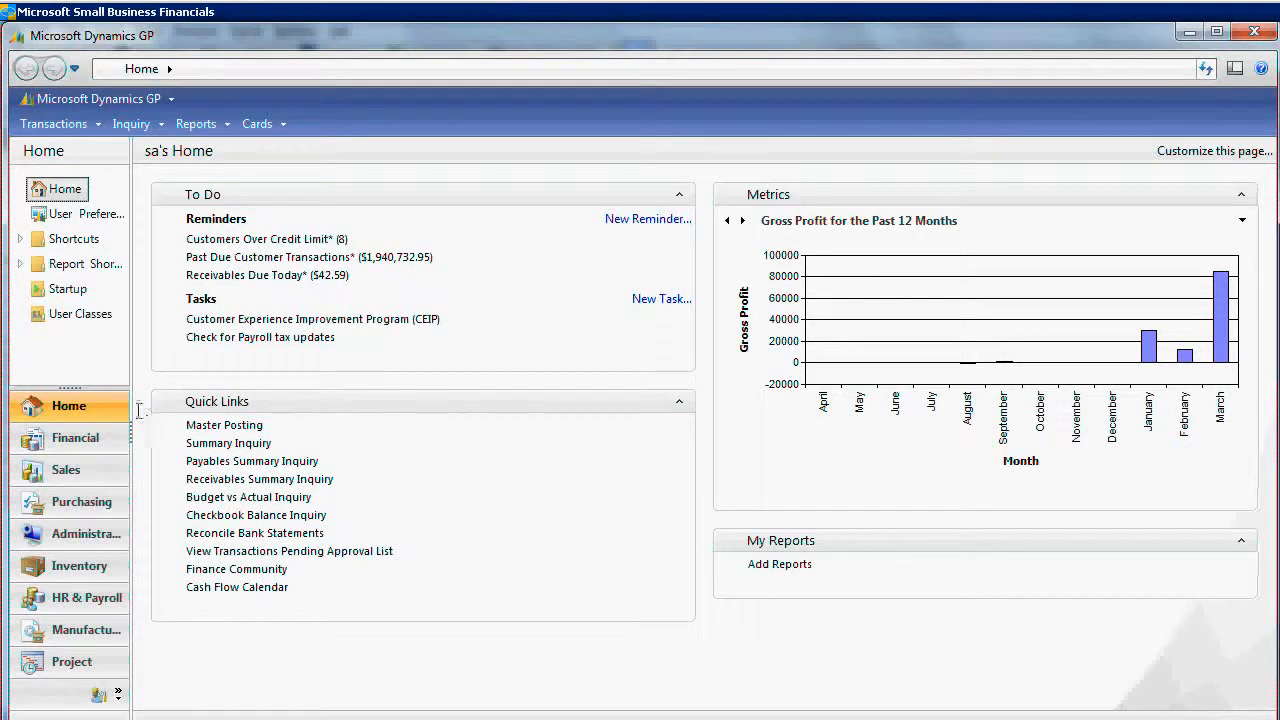
mouse_move(76, 438)
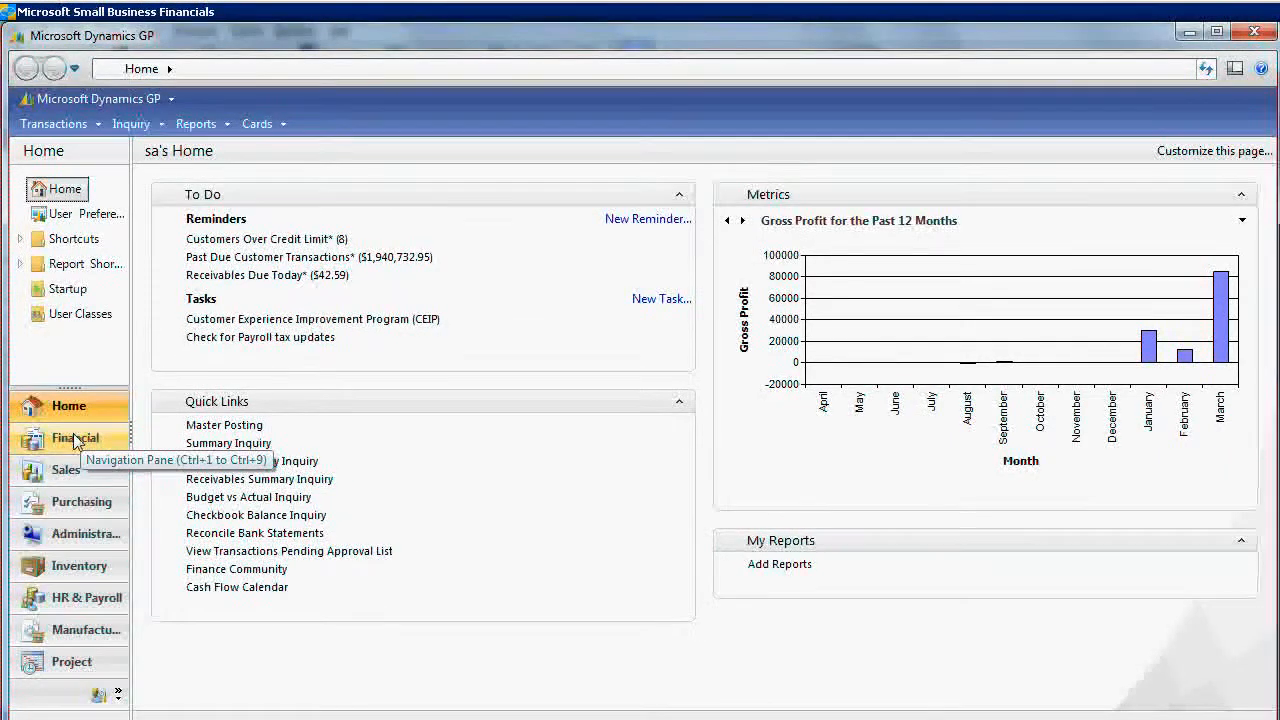
Step: Go to the Financial area page, then on to the Sales area page
left_click(76, 438)
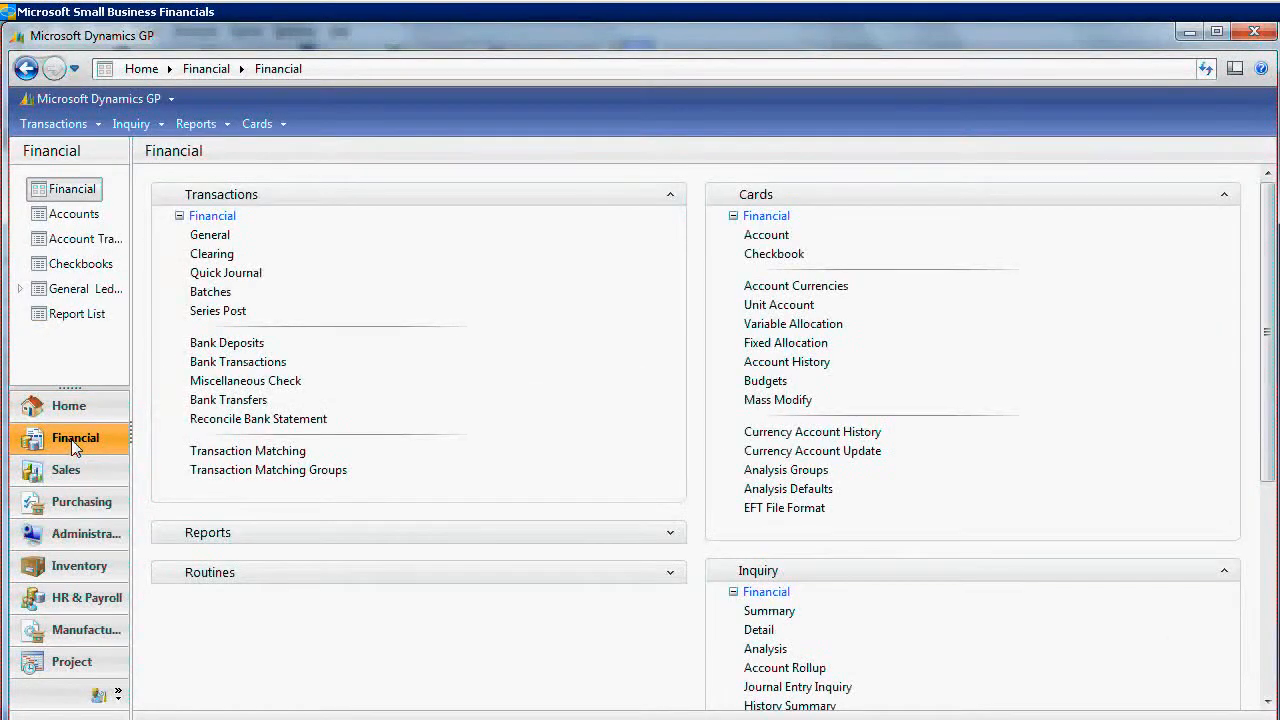
mouse_move(82, 478)
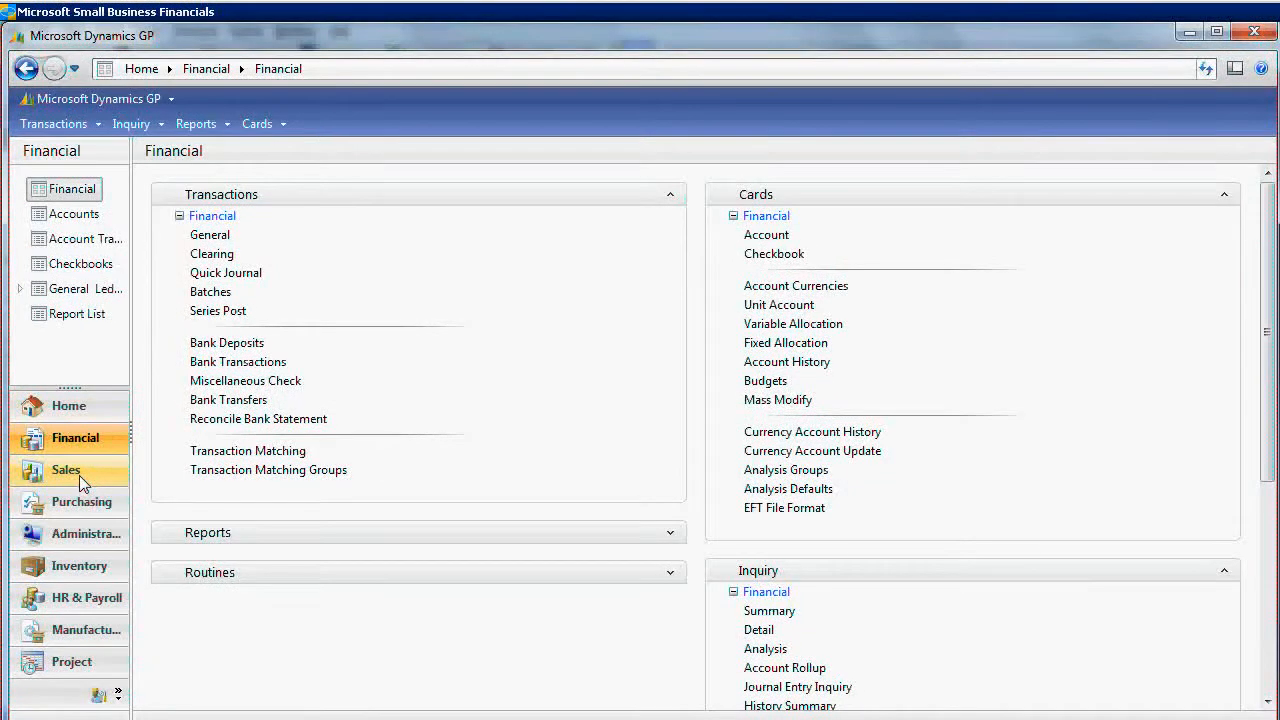
left_click(66, 470)
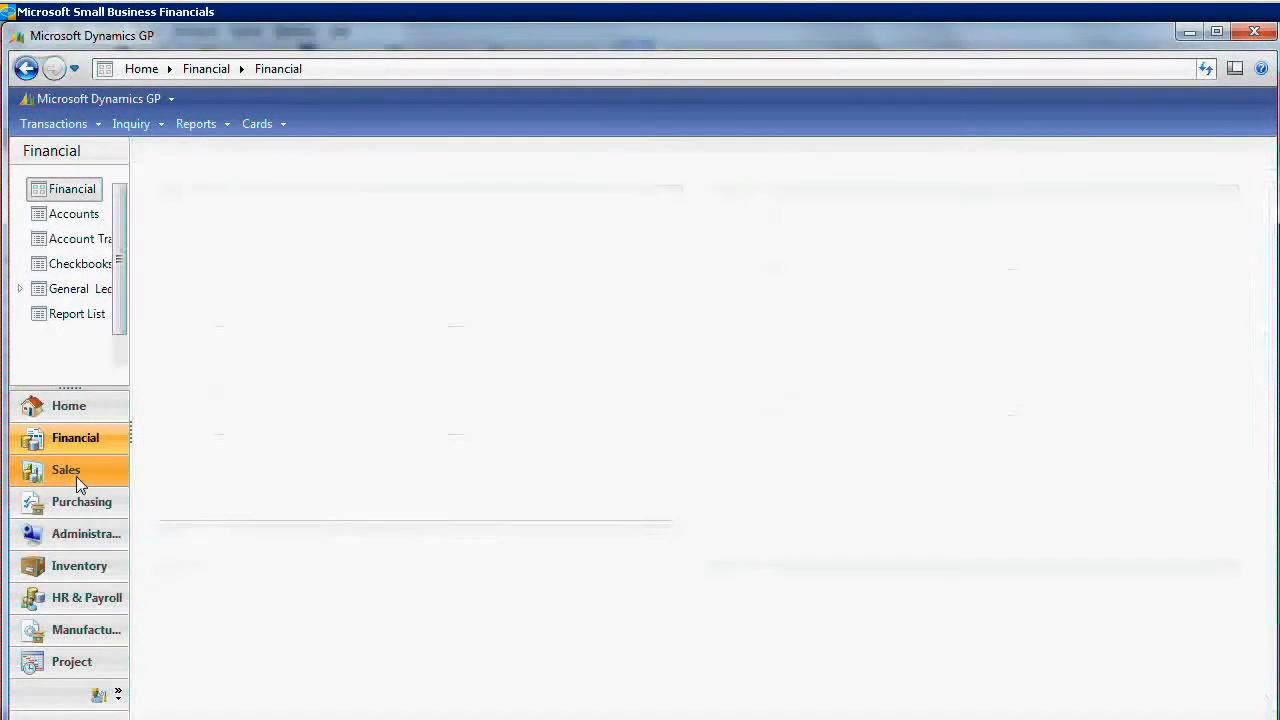
left_click(66, 470)
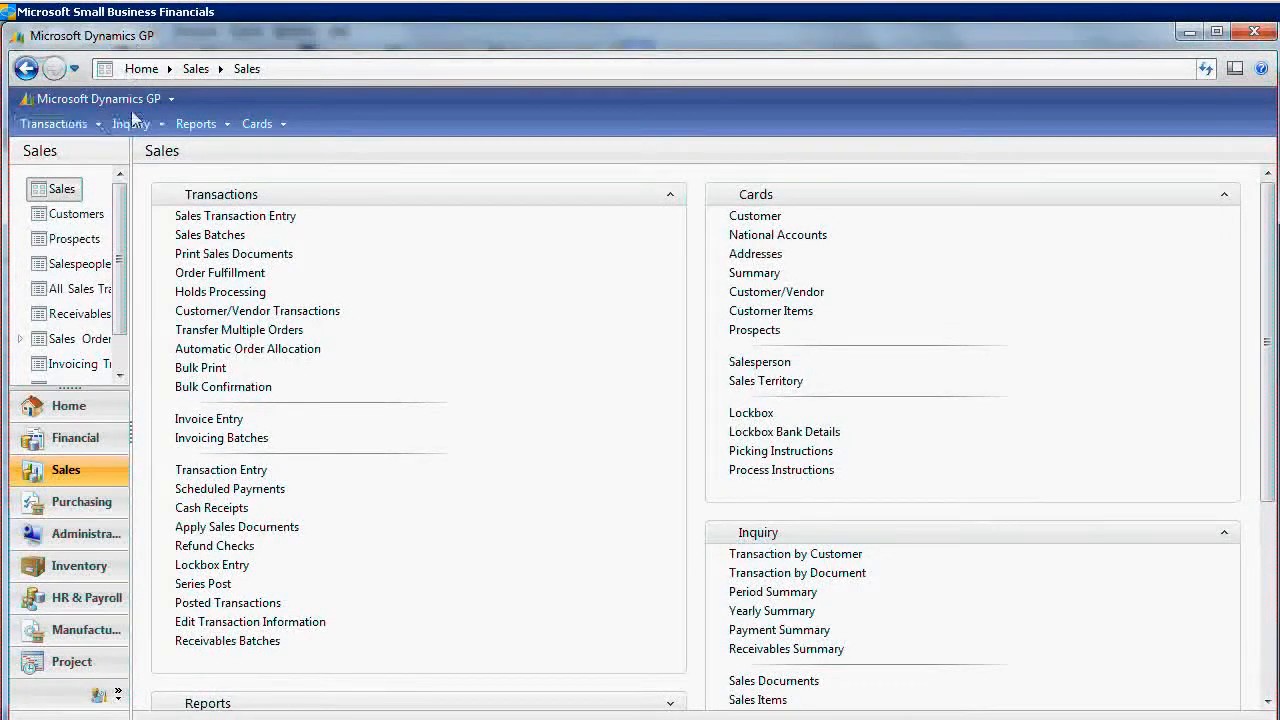
Step: Launch SmartList from the Microsoft Dynamics GP menu and expand the Inventory lists
left_click(96, 98)
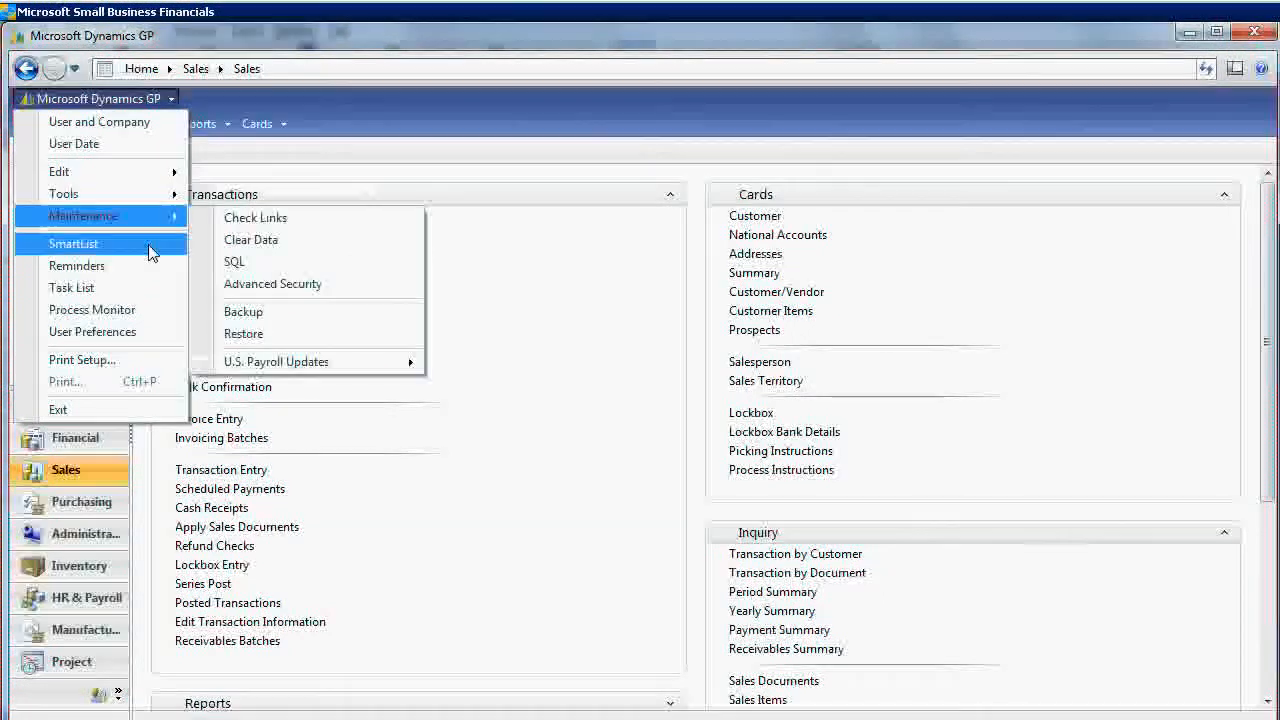
left_click(72, 244)
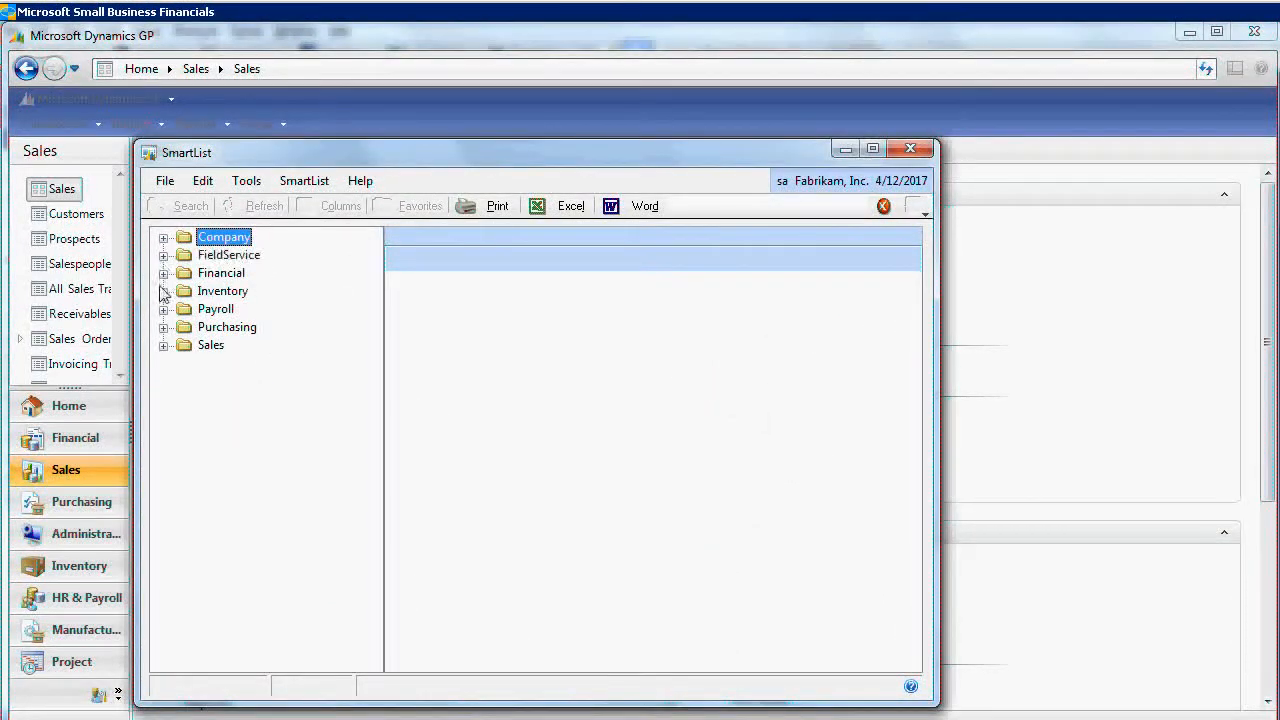
left_click(164, 292)
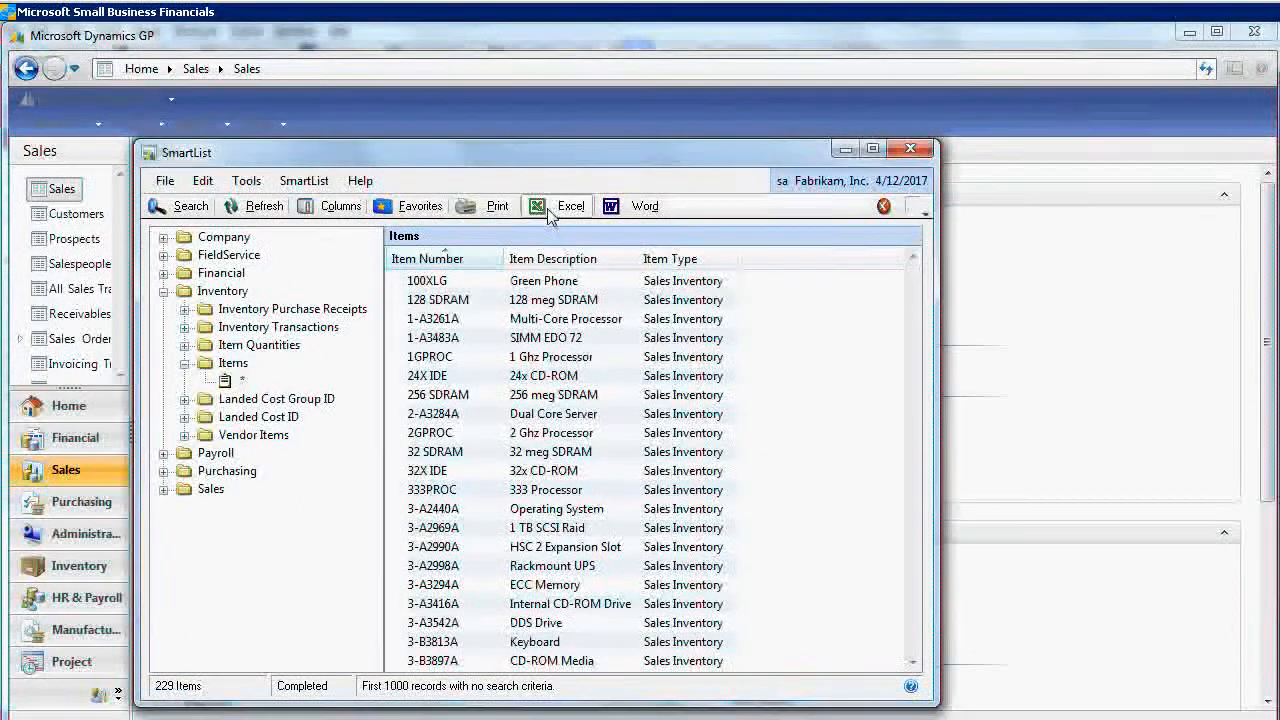
Step: Export the Inventory Items list (229 items) to Excel and close SmartList
left_click(560, 204)
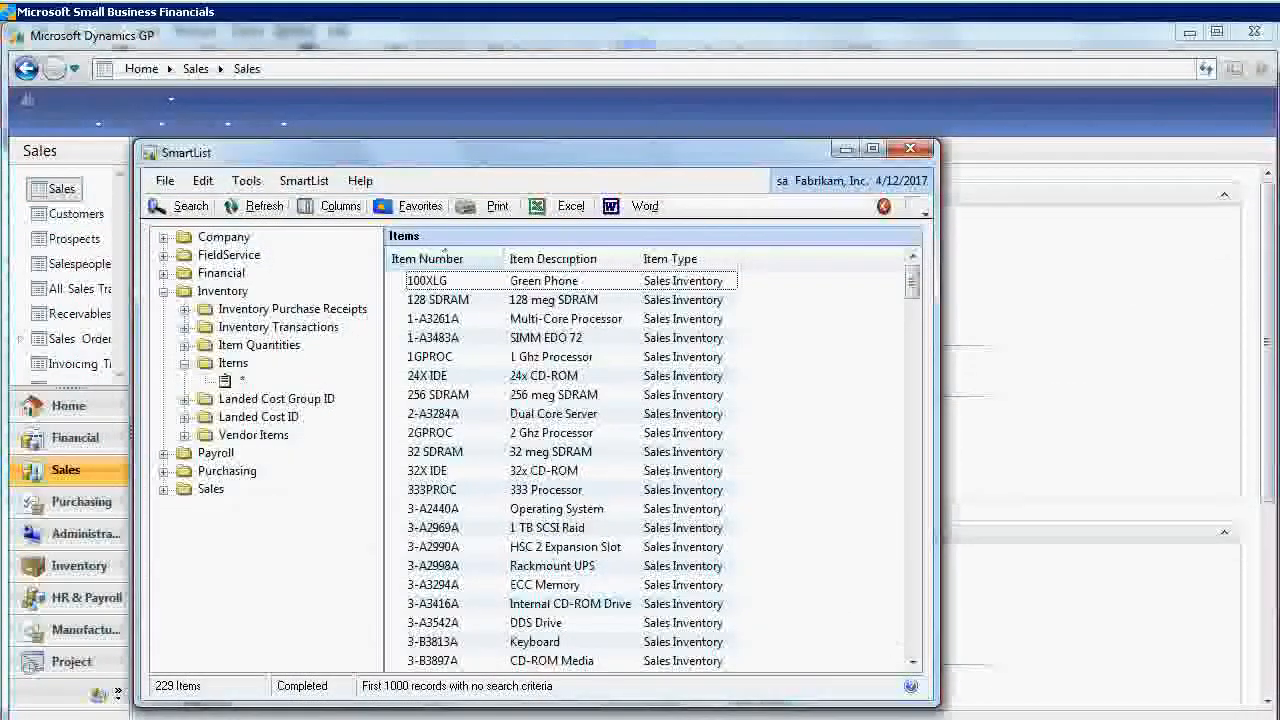
left_click(906, 148)
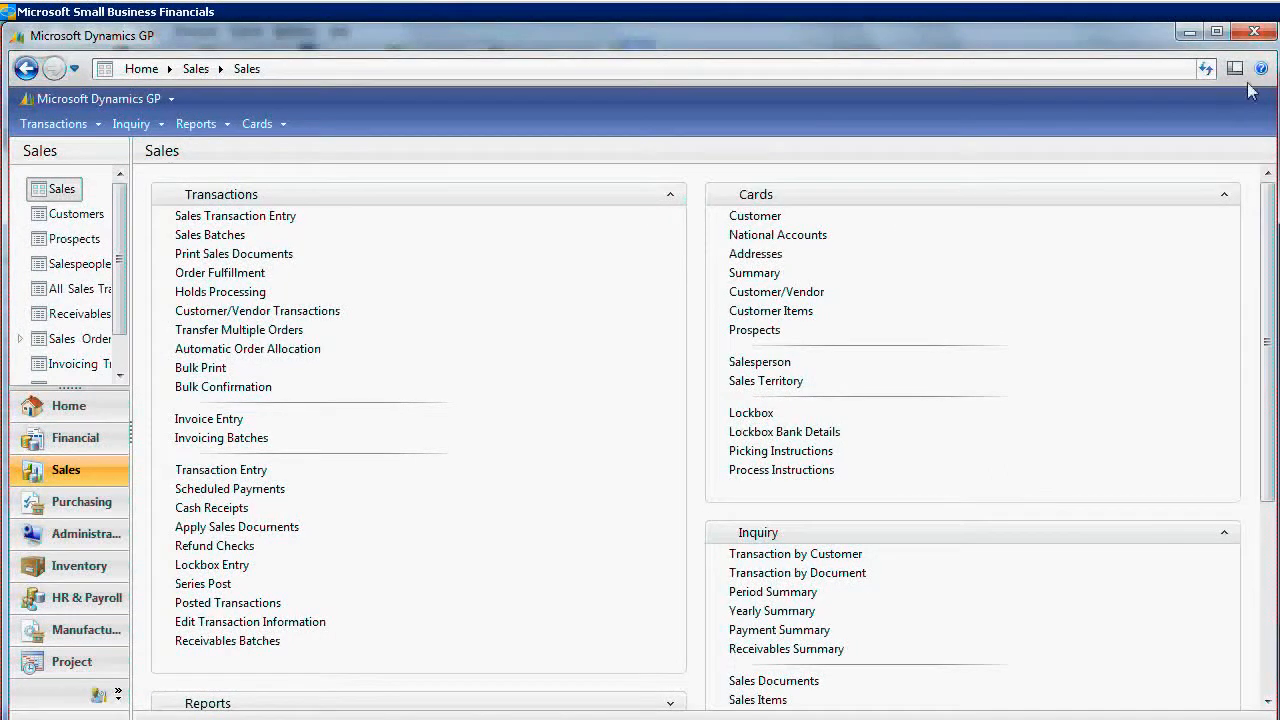
mouse_move(908, 376)
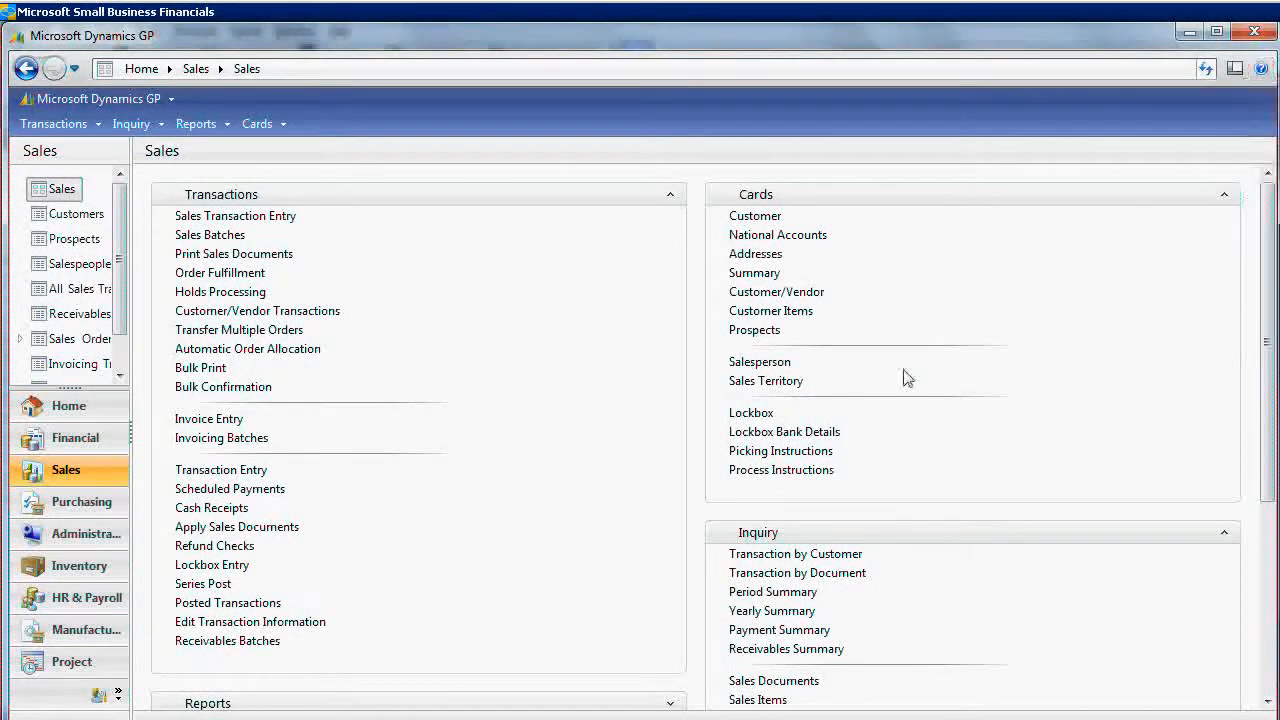